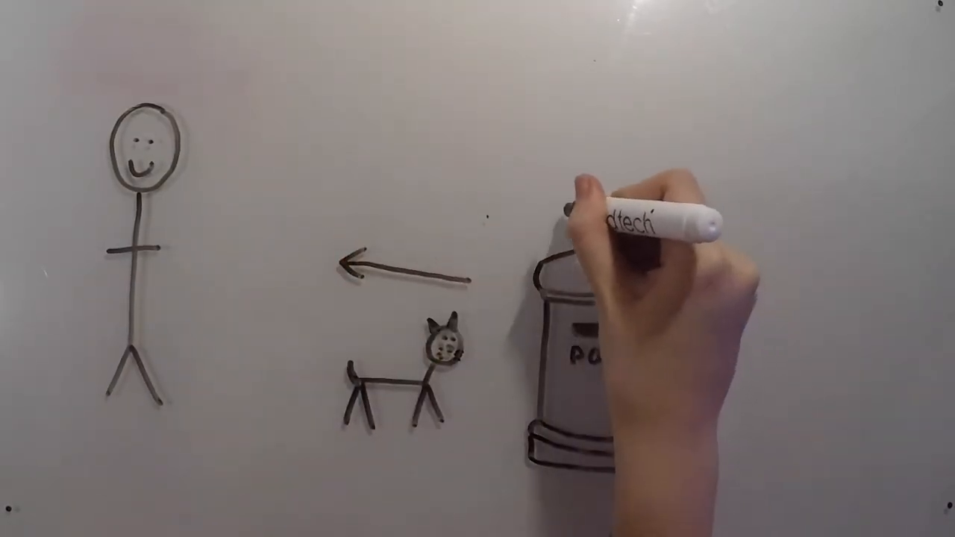
{"action": "type", "text": "4 mph"}
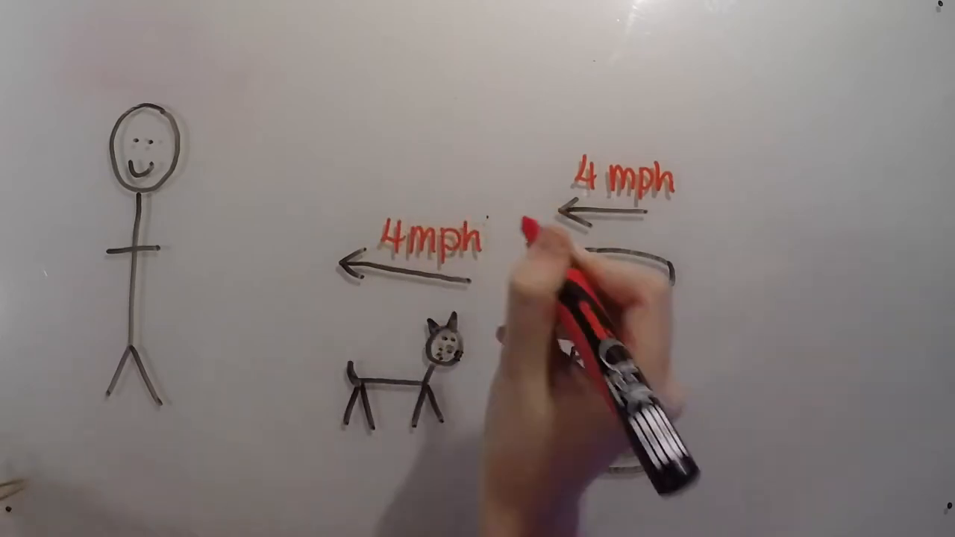